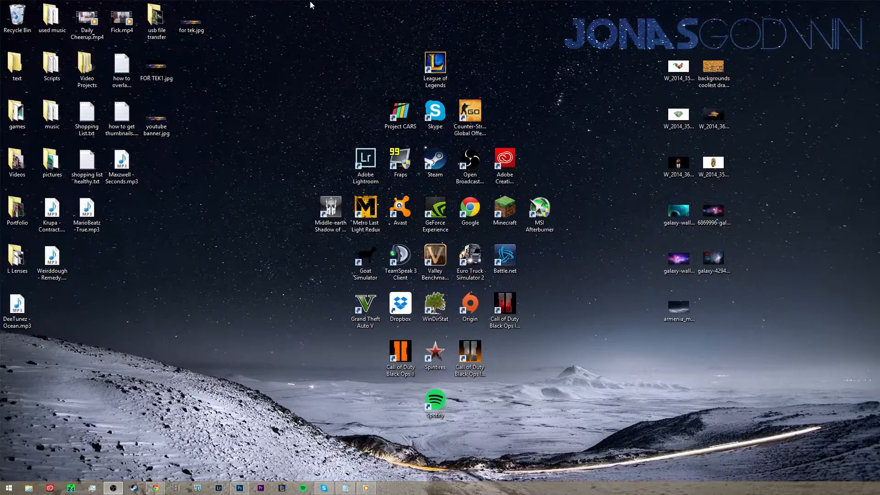
Launch Photoshop from the desktop image and create a new 1920×1080 pixel white document.
left_click(678, 112)
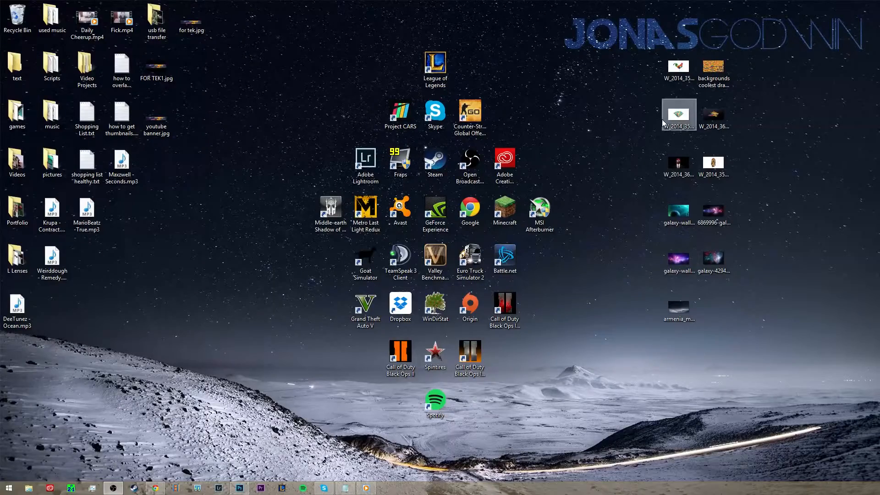
double_click(679, 111)
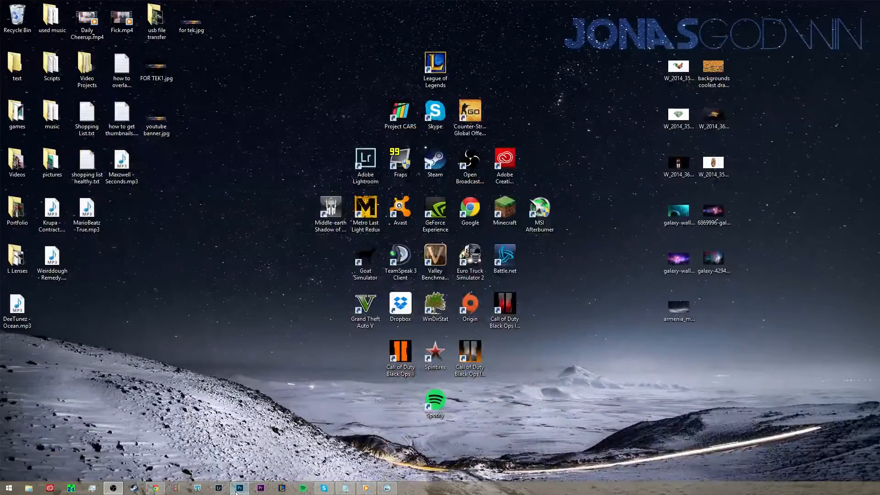
left_click(26, 6)
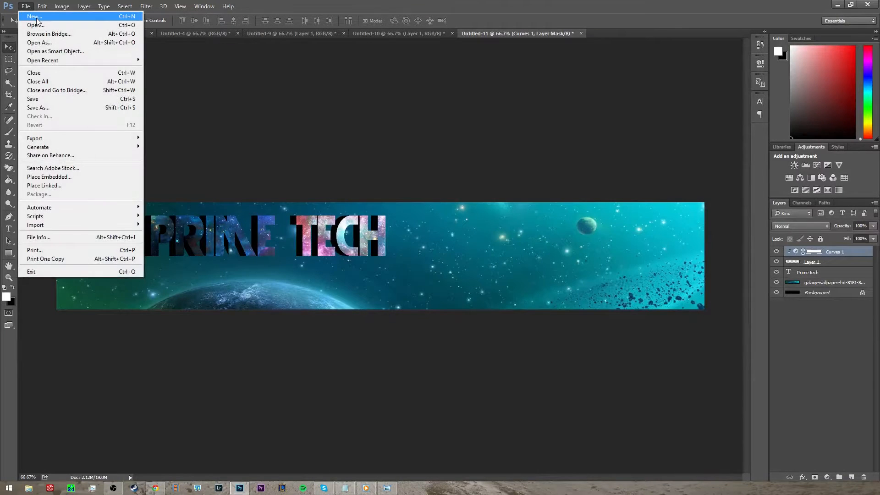
left_click(34, 16)
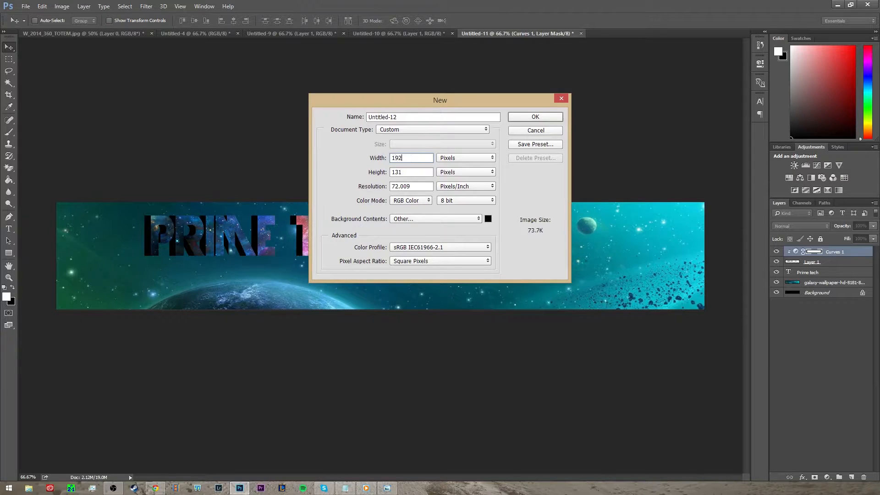
type("1920")
left_click(411, 172)
type("1080")
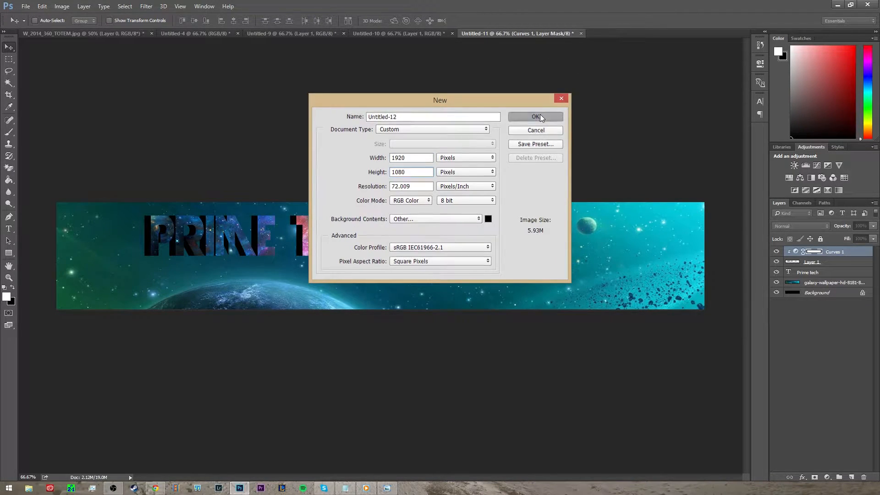
left_click(534, 116)
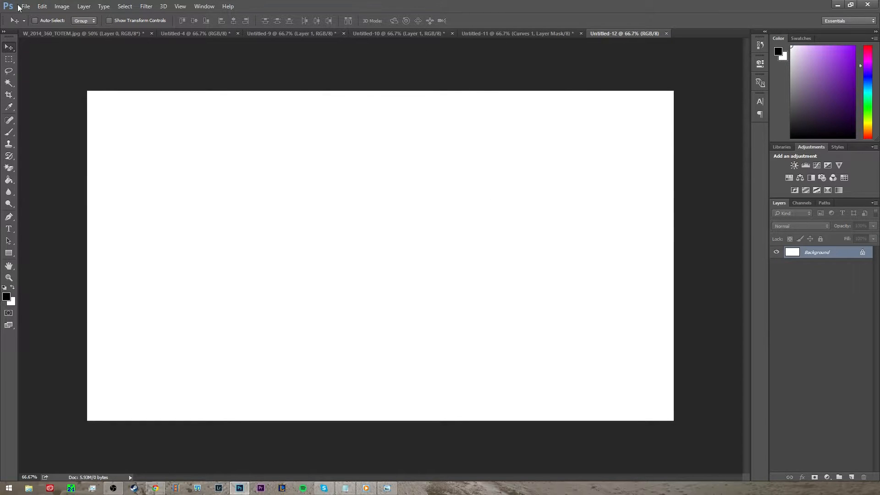
Open the polygonal tiger image W_2014_354.jpg from the file browser.
left_click(25, 6)
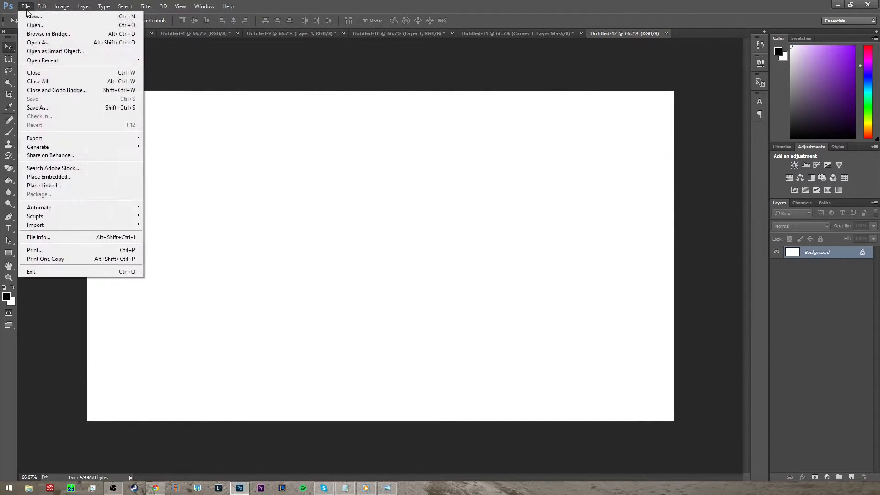
left_click(35, 25)
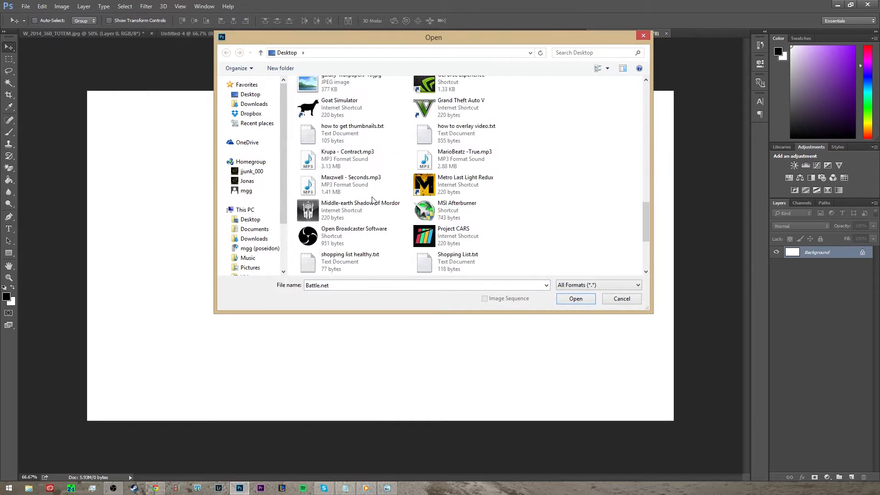
scroll("down", 3)
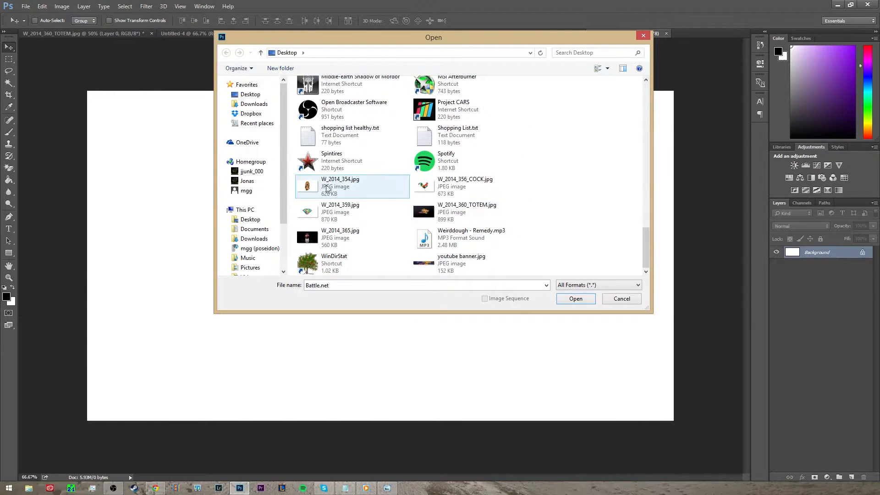
left_click(576, 298)
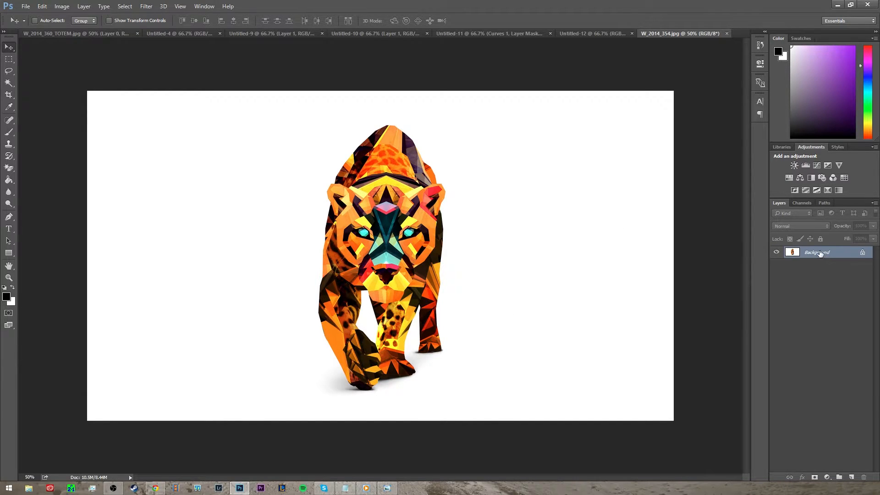
Convert the tiger's locked Background into an editable Layer 0.
right_click(817, 252)
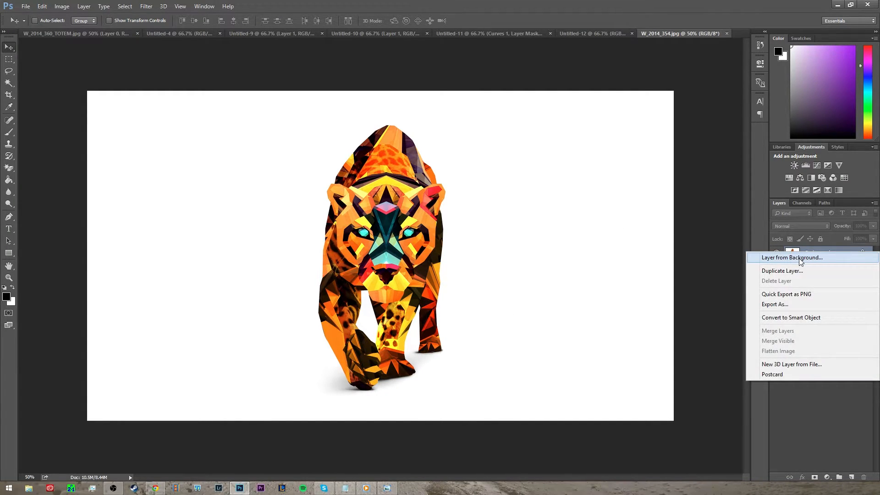
left_click(791, 257)
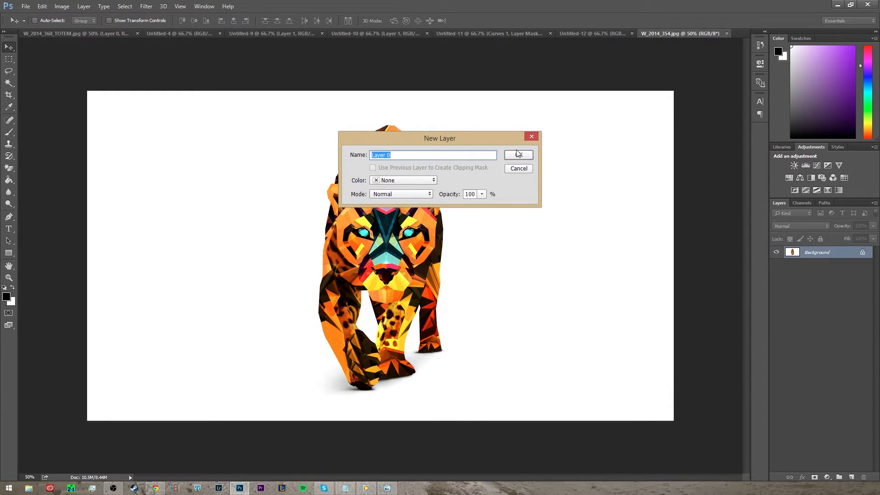
left_click(517, 155)
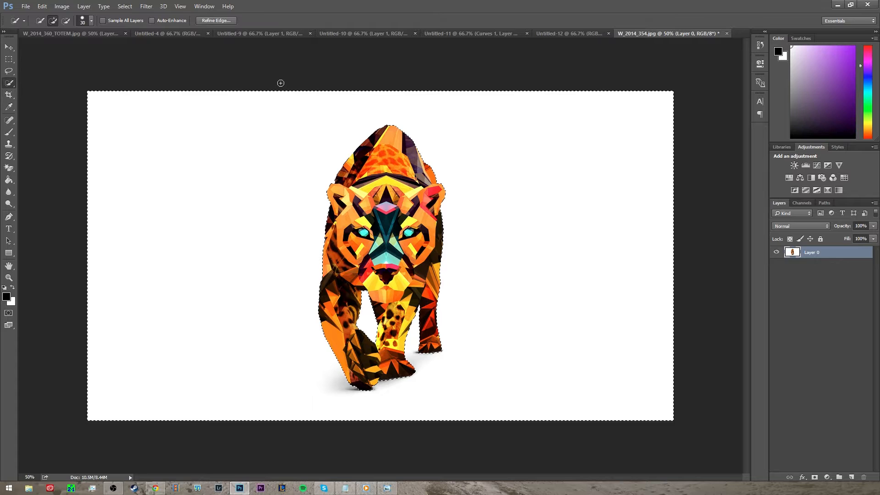
Delete the selected white background, nudge the tiger left, and return to the PRIME TECH banner.
key("Delete")
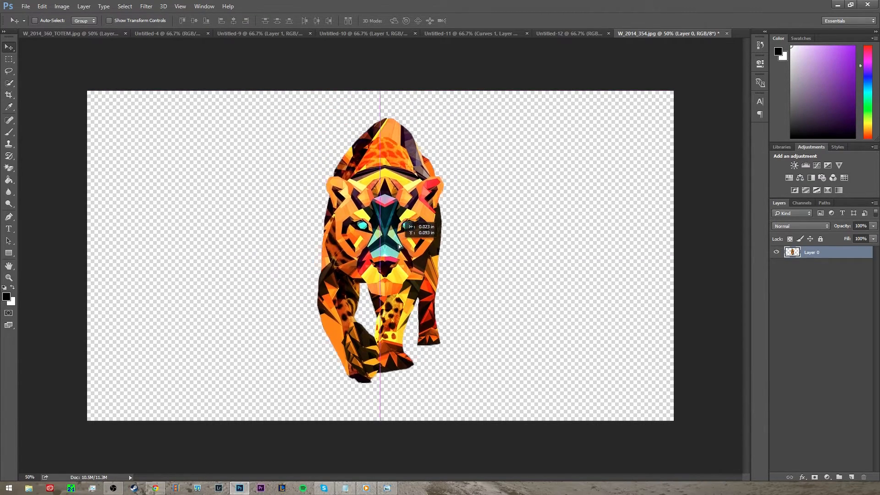
left_click_drag(399, 246, 426, 234)
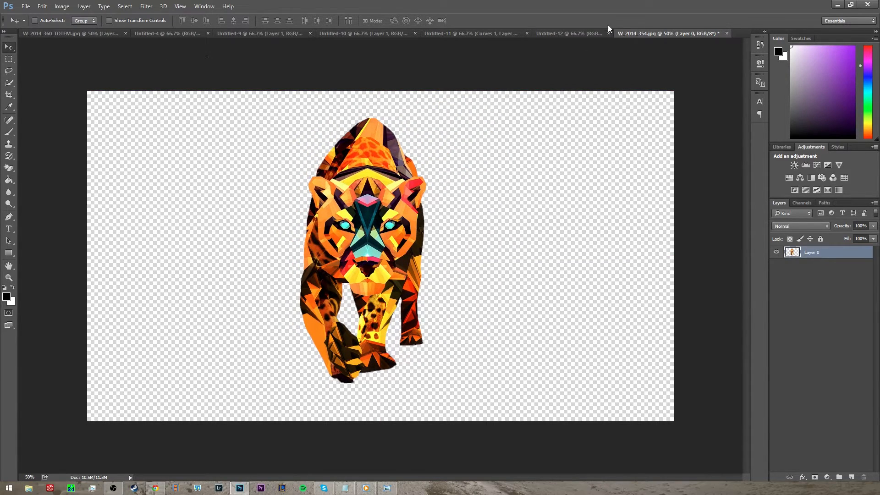
left_click(471, 33)
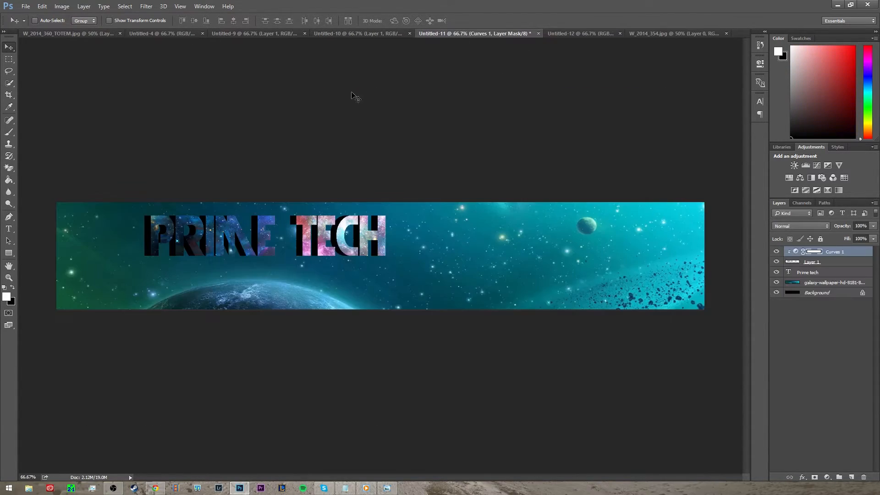
Paste the tiger into the banner and rotate it about 19.4 degrees clockwise.
left_click(669, 33)
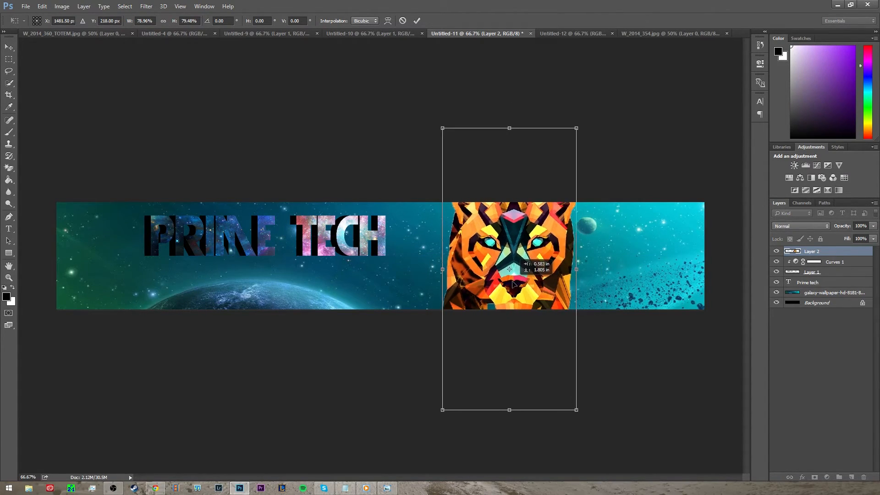
left_click_drag(576, 128, 619, 158)
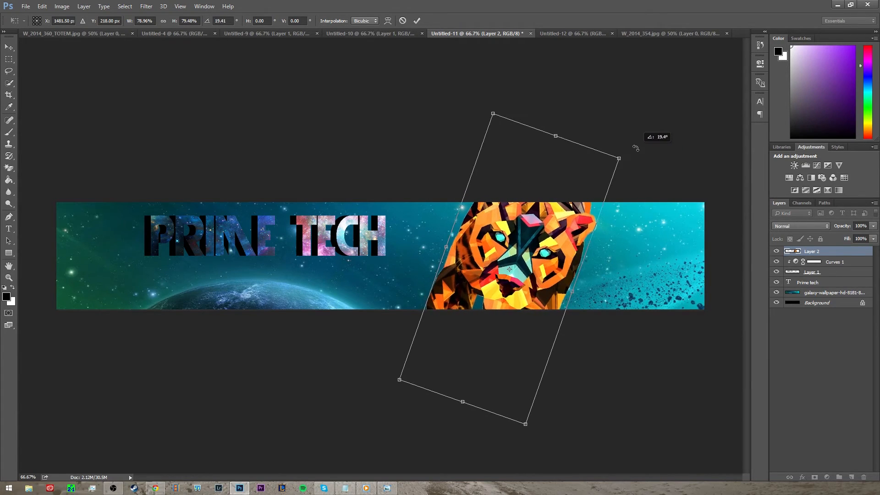